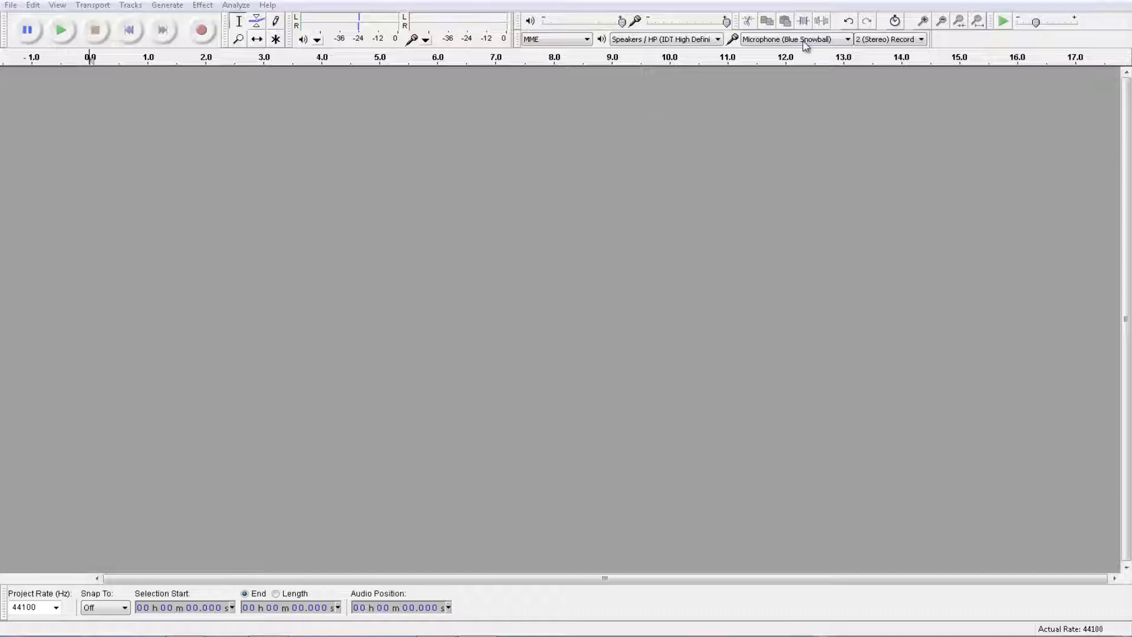
# Check the playback device list and keep the current speaker output.
pyautogui.click(794, 39)
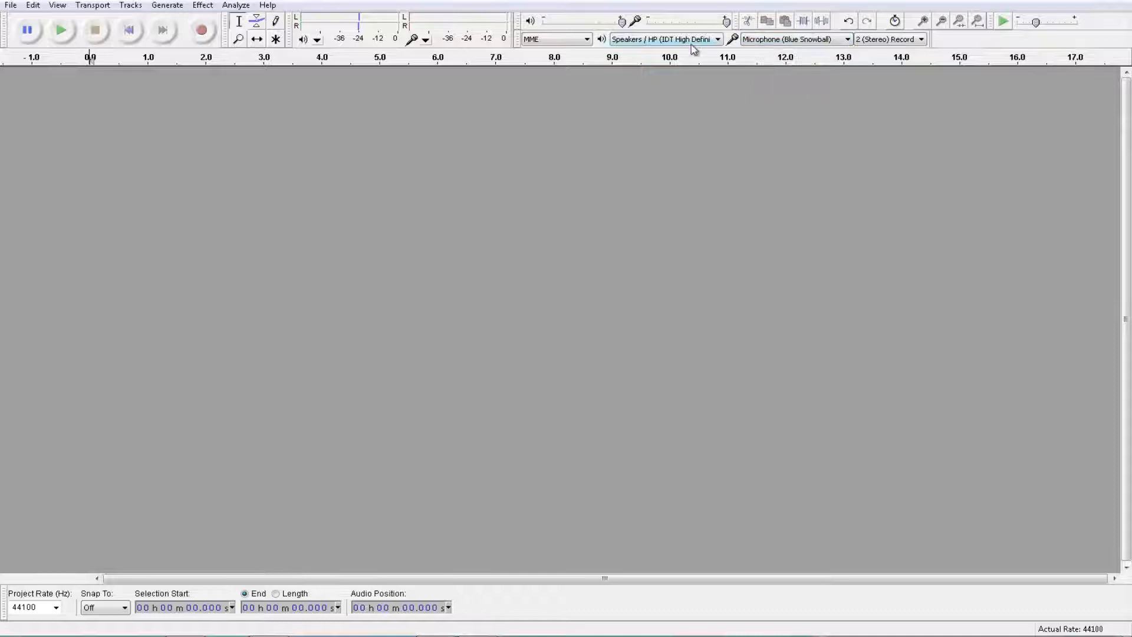
pyautogui.click(664, 39)
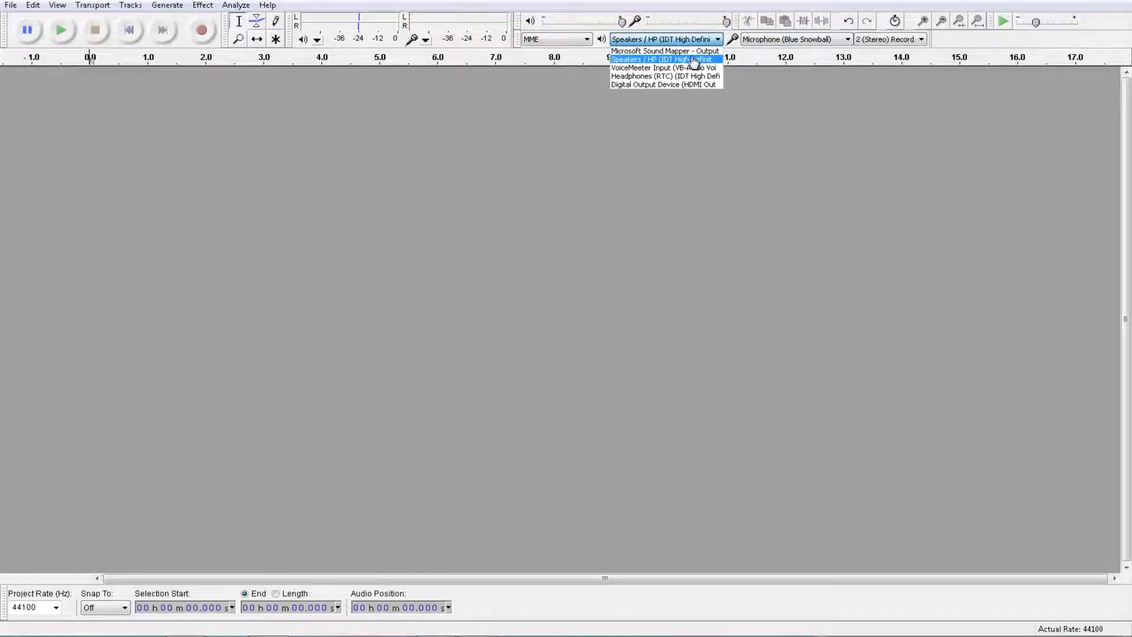
pyautogui.click(660, 59)
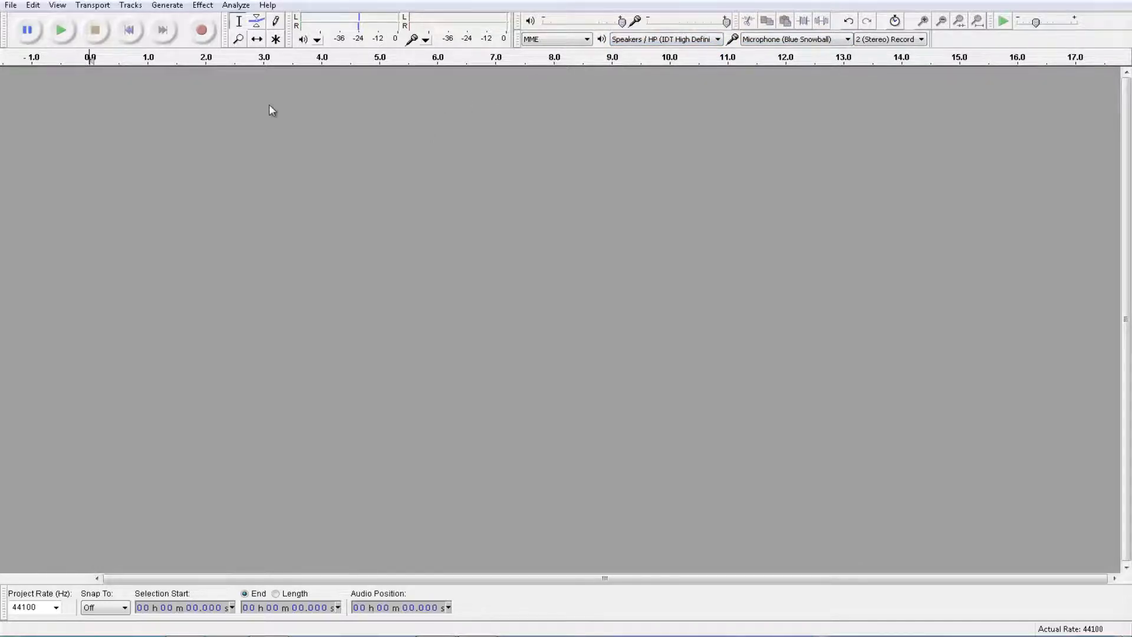
pyautogui.moveTo(202, 31)
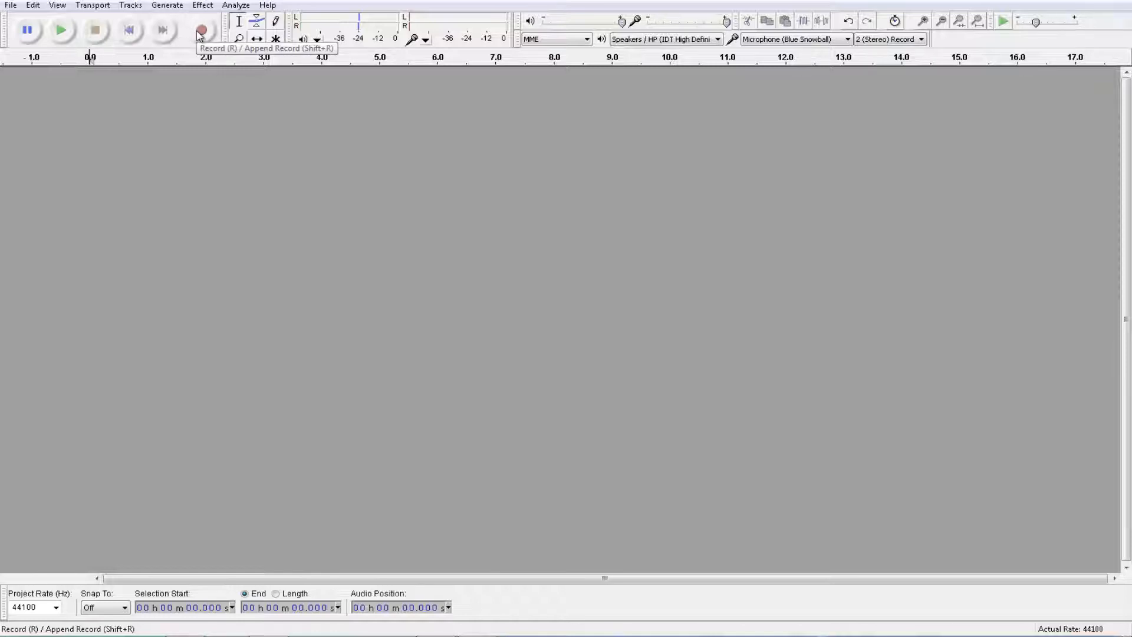
# Record about five seconds of stereo voice into a new track and stop.
pyautogui.click(201, 30)
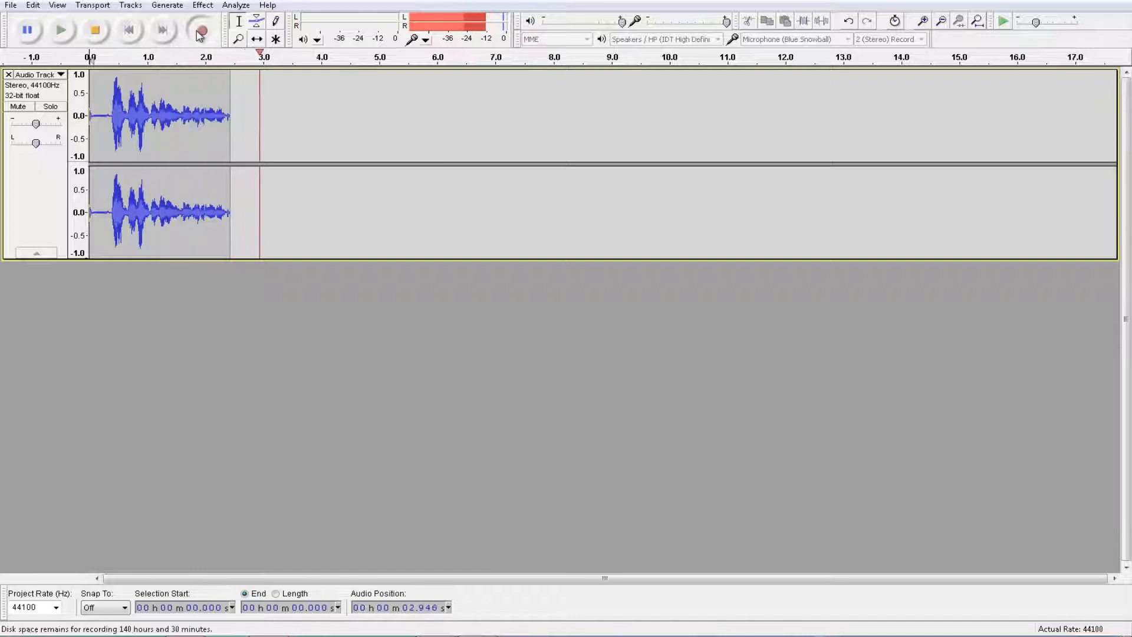
pyautogui.click(94, 29)
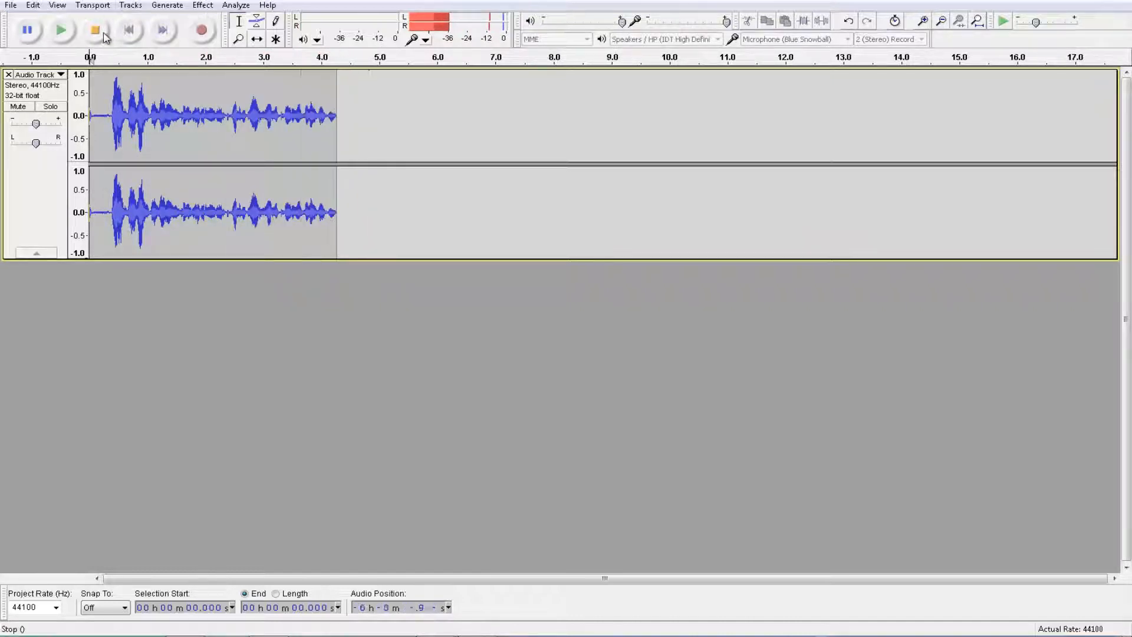
pyautogui.click(94, 30)
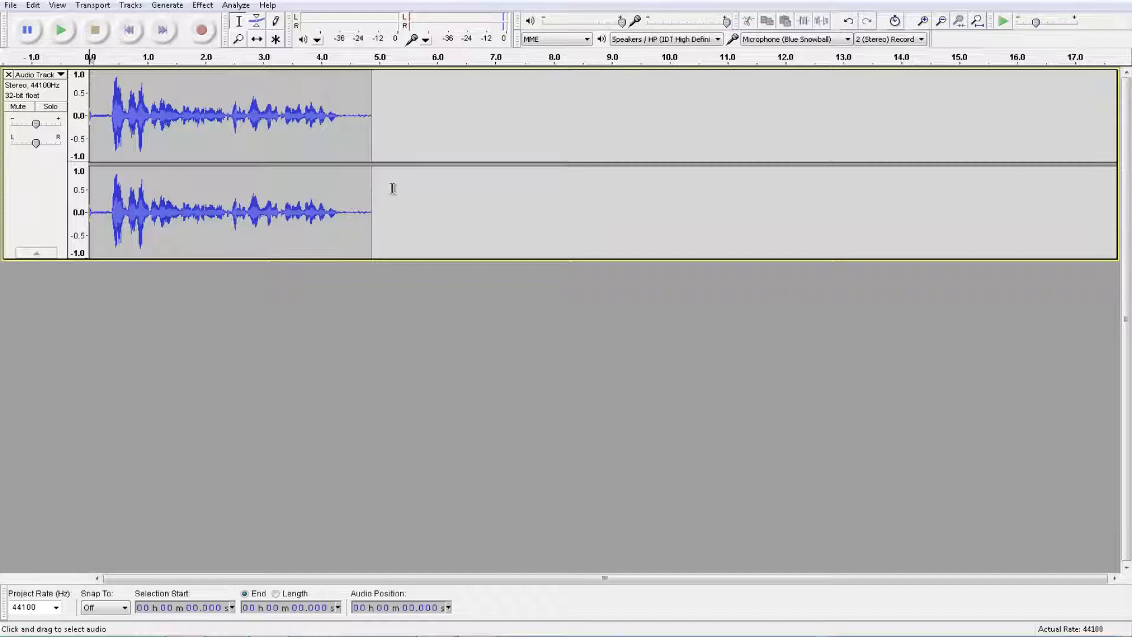
pyautogui.click(60, 30)
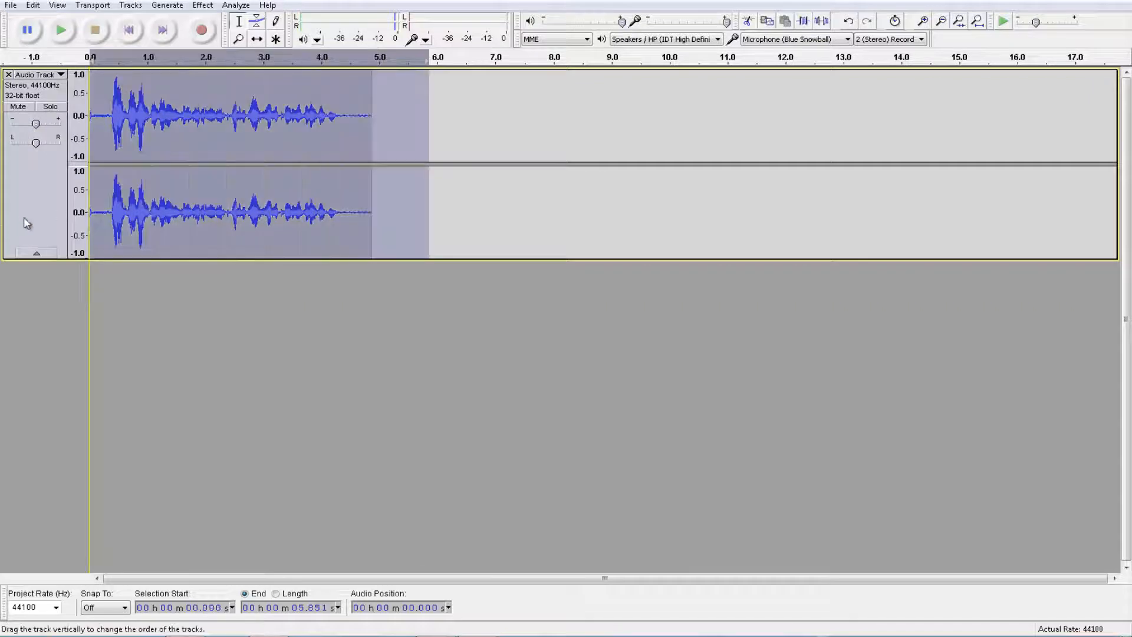
# Capture the clip as the noise profile, then apply Noise Removal to it.
pyautogui.click(202, 5)
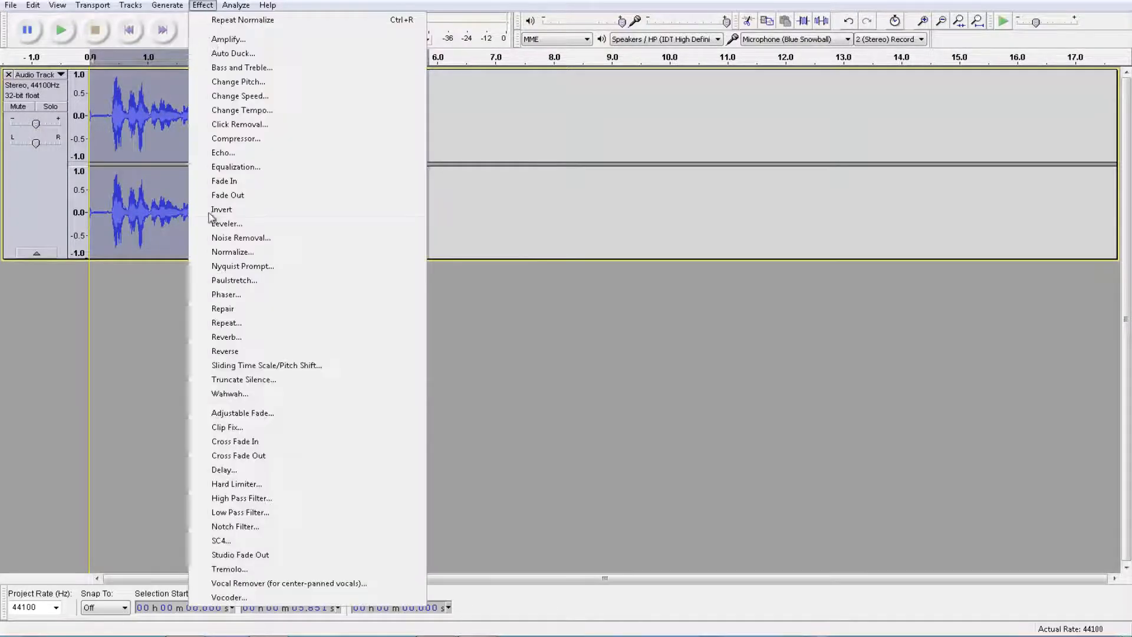
pyautogui.click(241, 237)
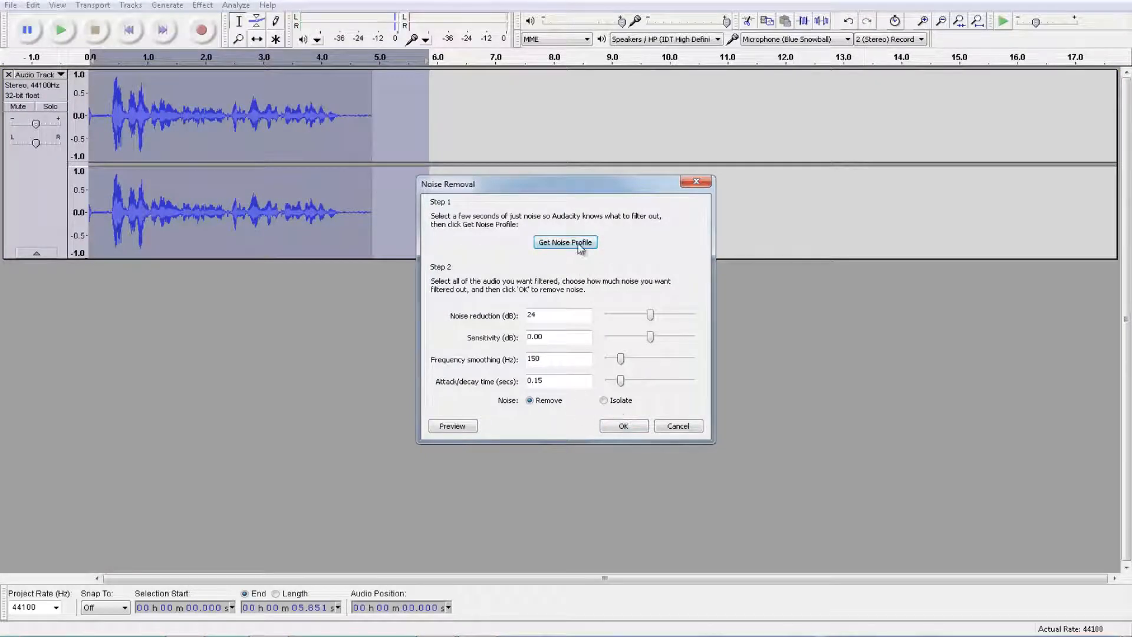
pyautogui.click(565, 242)
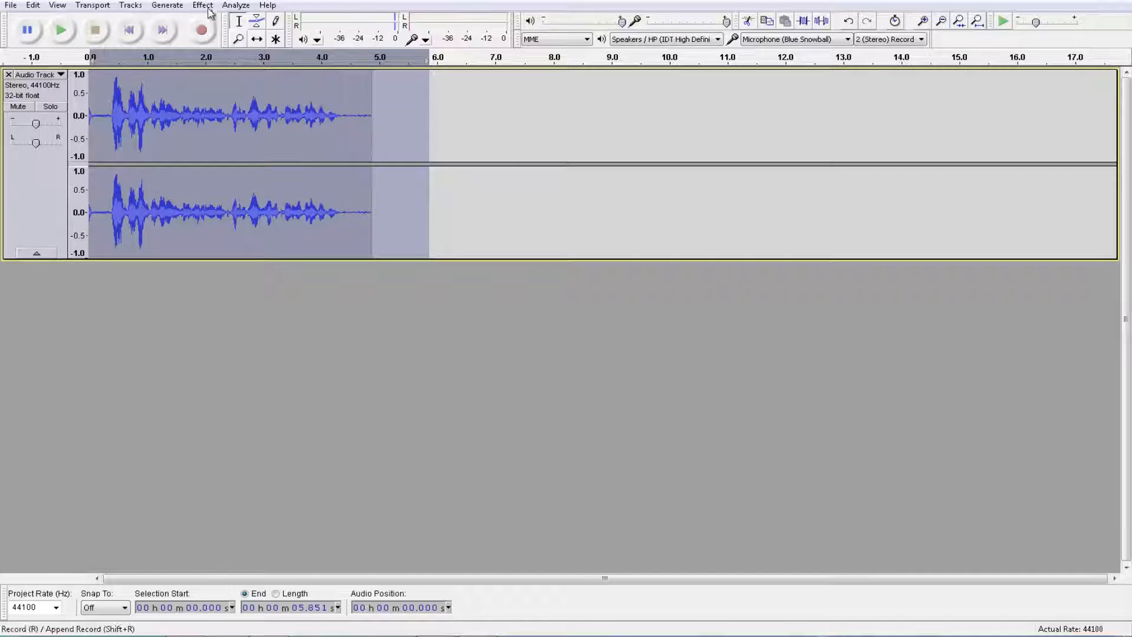
pyautogui.click(203, 4)
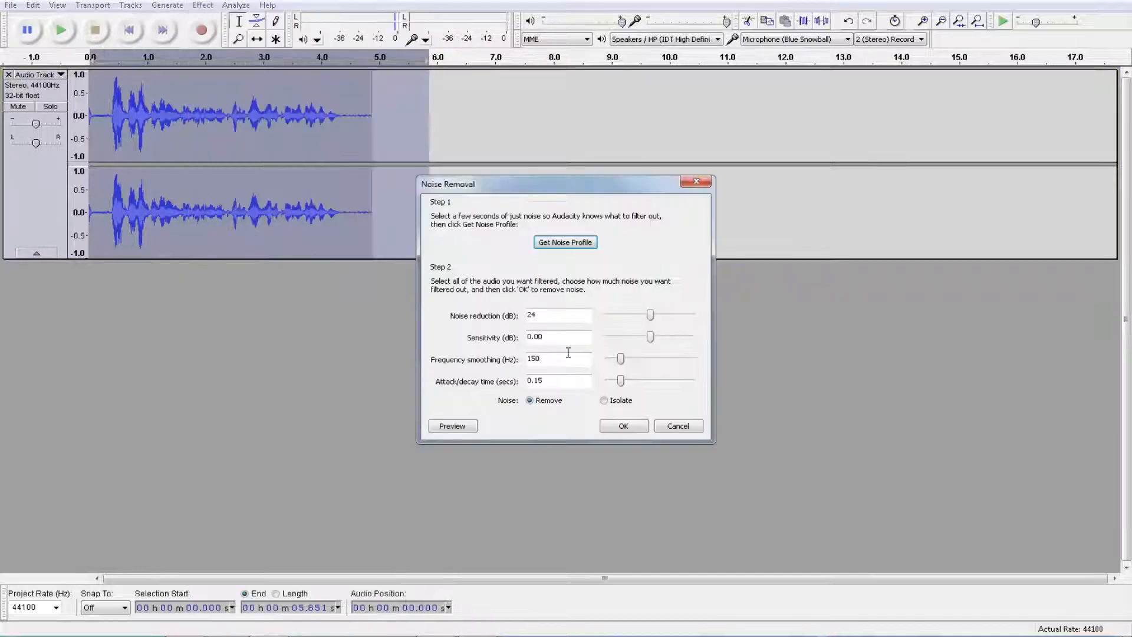
pyautogui.click(623, 425)
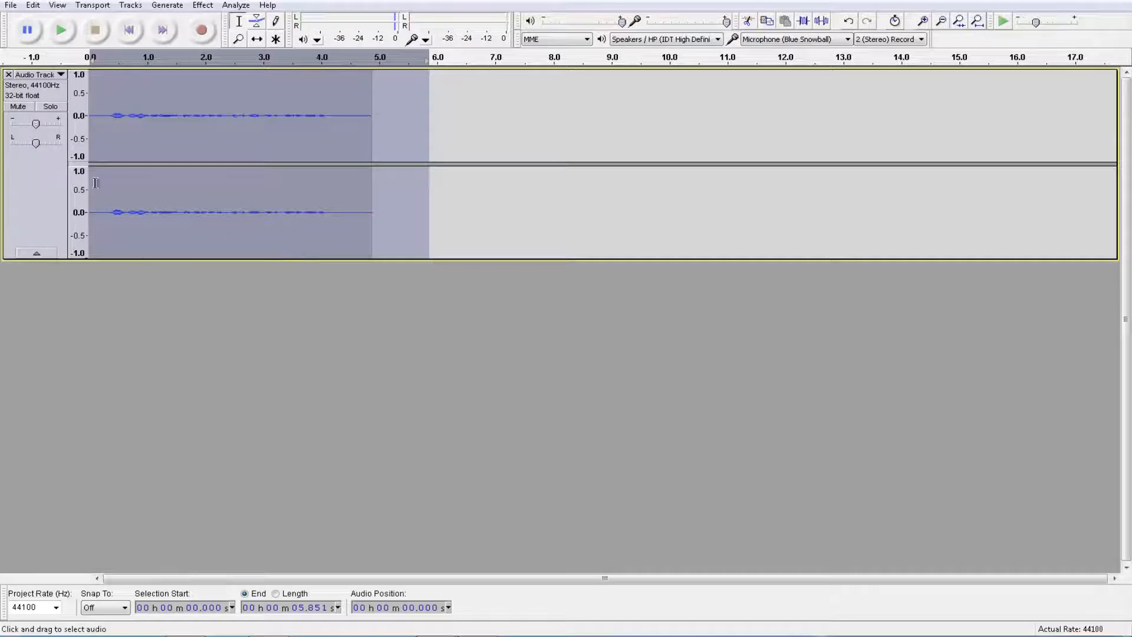
pyautogui.moveTo(287, 111)
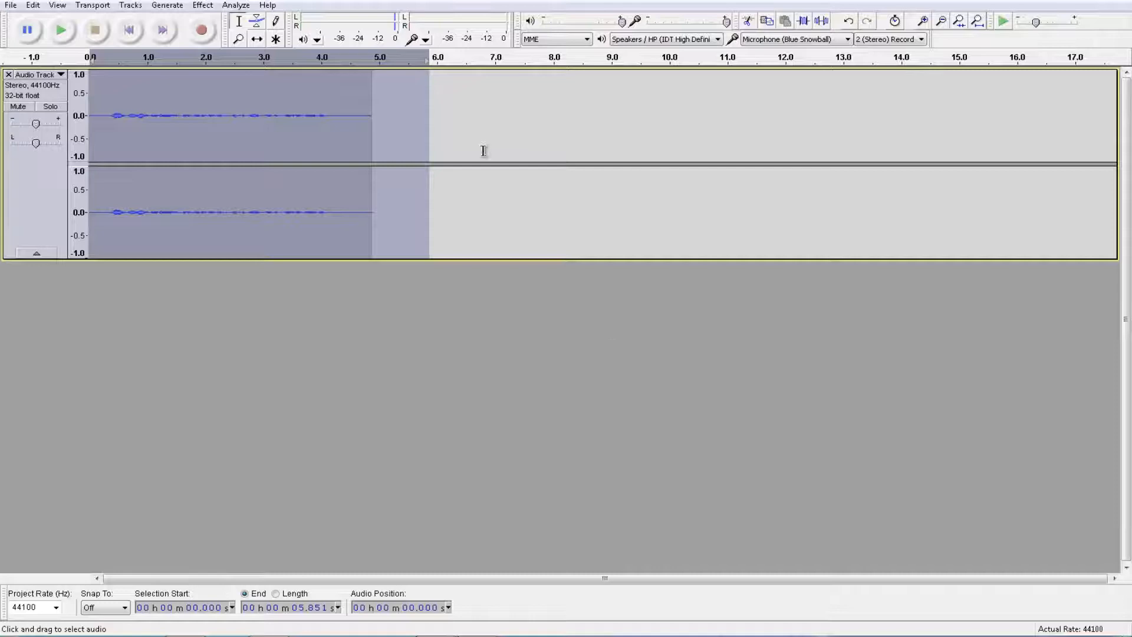
# Normalize the 5.85-second clip's peak to -1.0 dB.
pyautogui.click(202, 4)
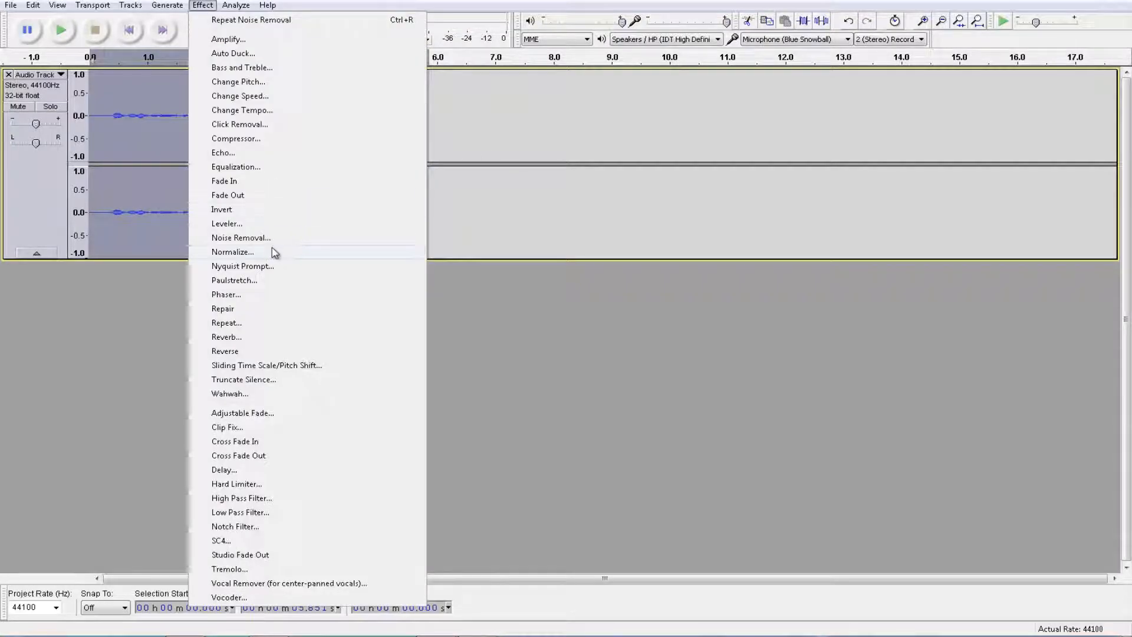
pyautogui.click(232, 251)
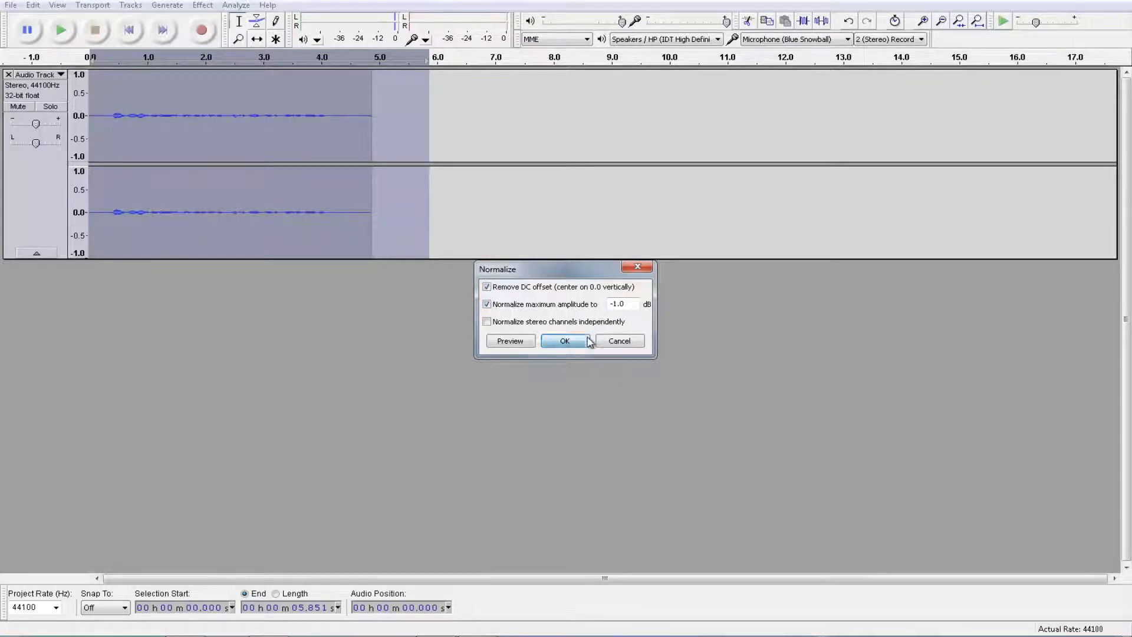
pyautogui.click(565, 339)
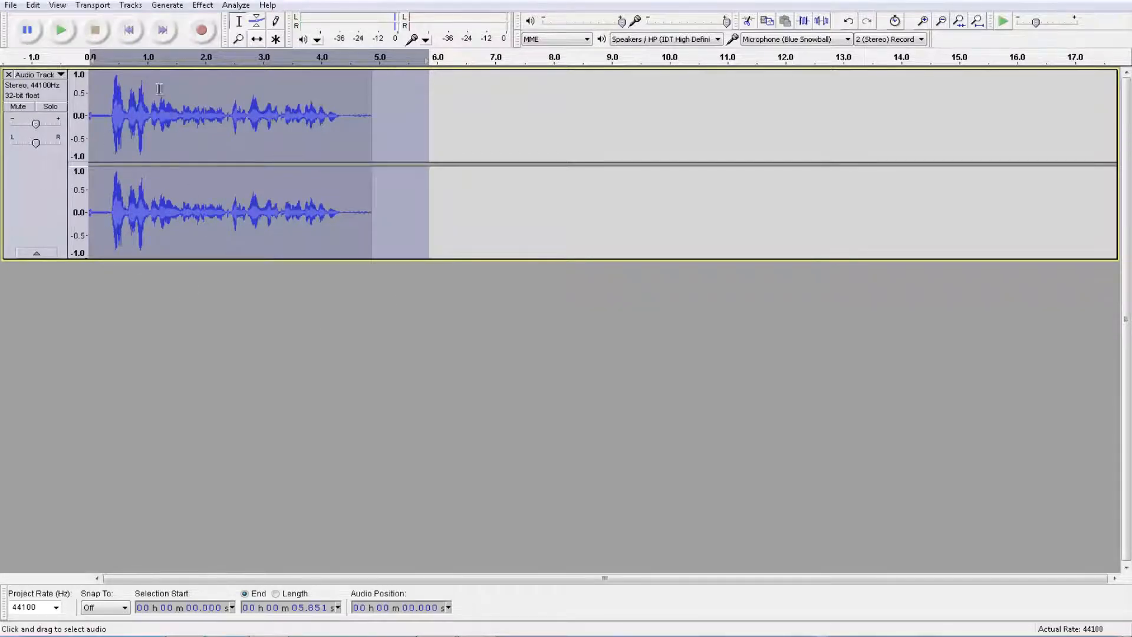
# Apply the Compressor with threshold -18 dB and ratio 2:1.
pyautogui.click(202, 4)
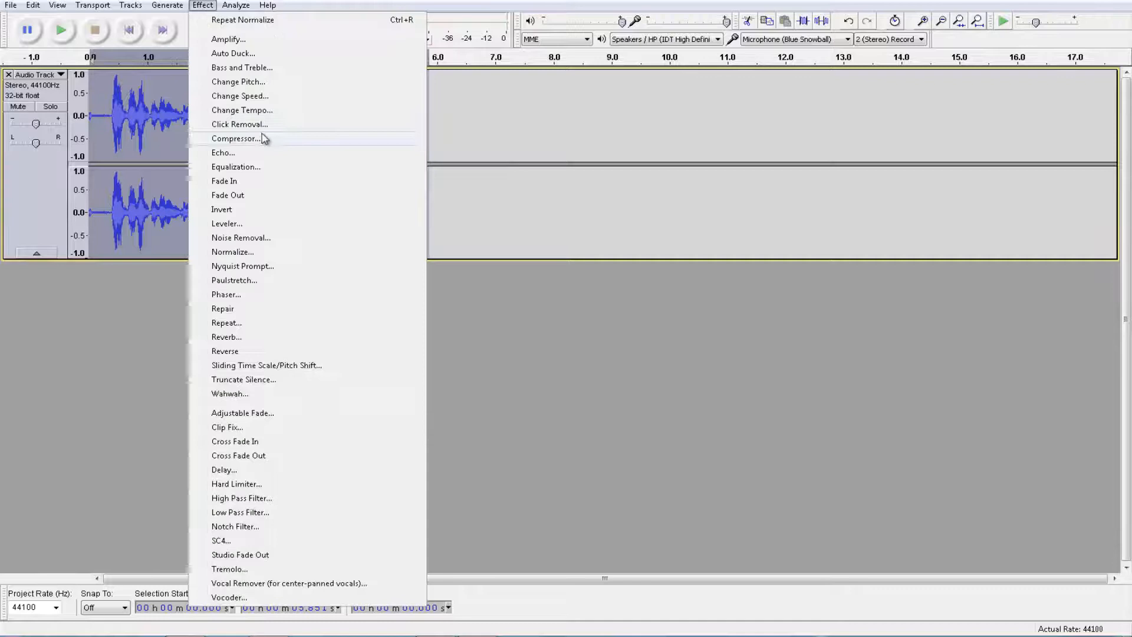
pyautogui.click(235, 138)
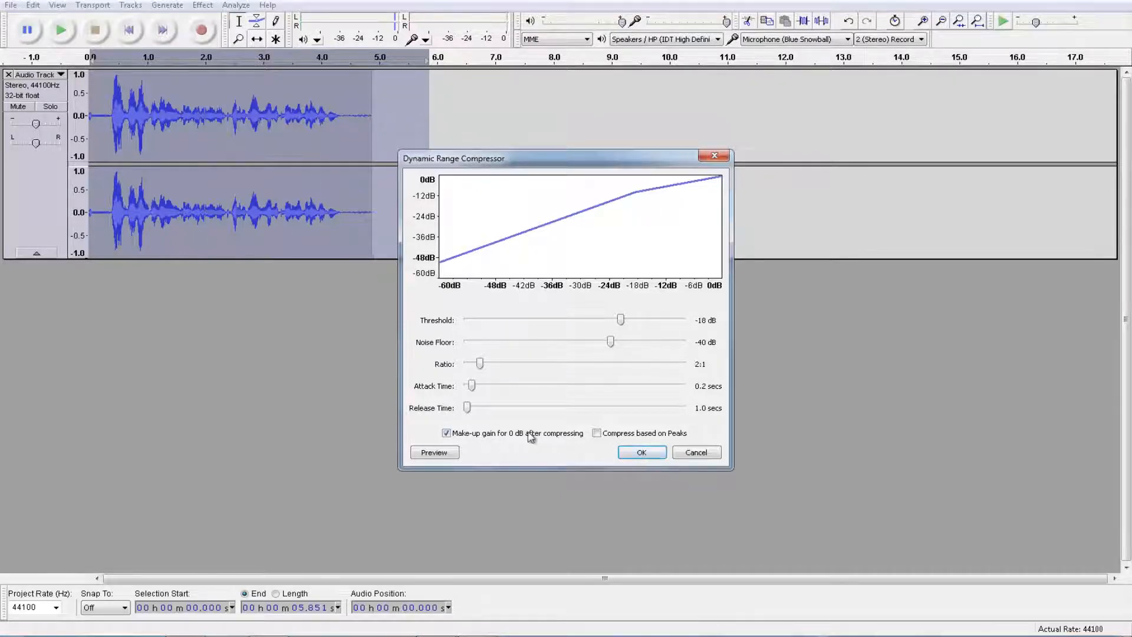
pyautogui.click(639, 452)
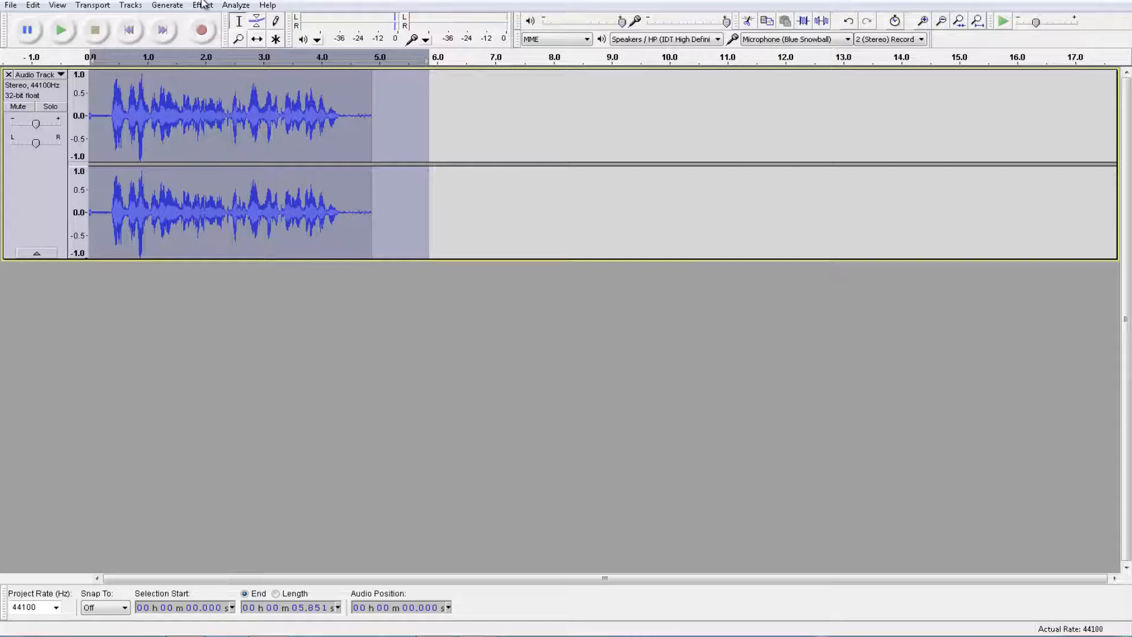
# Normalize the compressed clip again to a -1.0 dB peak.
pyautogui.click(202, 5)
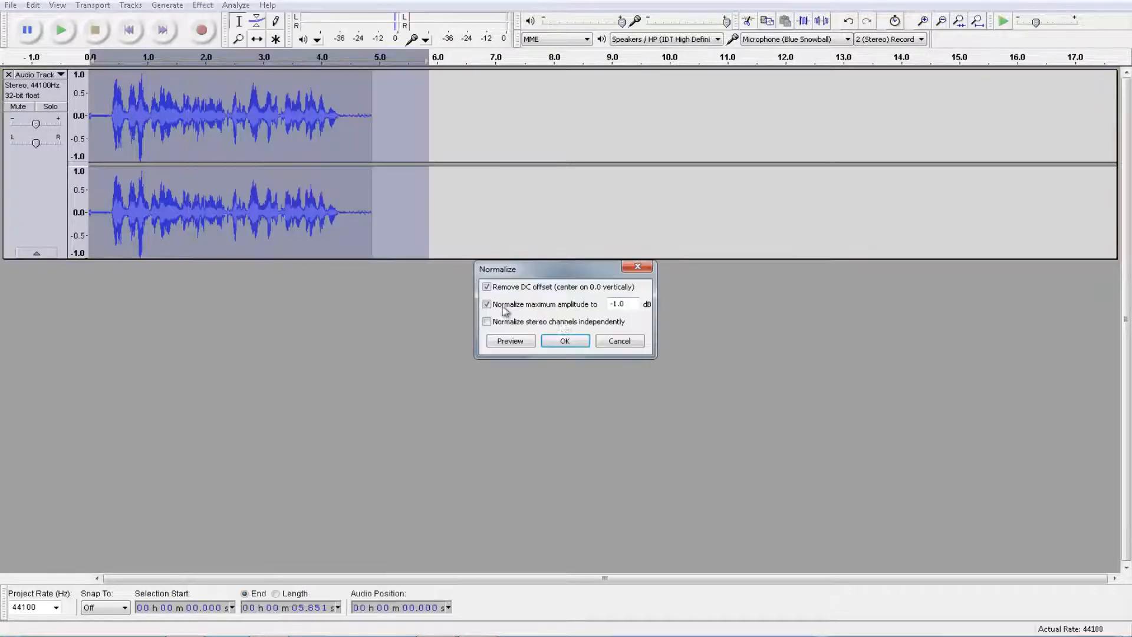
pyautogui.click(563, 339)
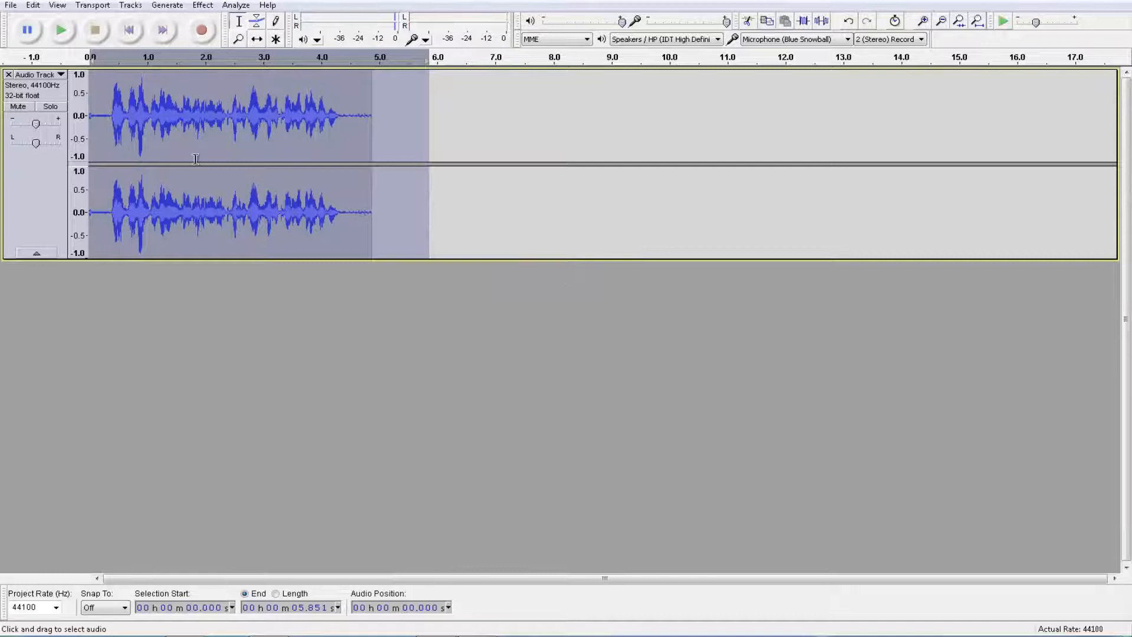
pyautogui.click(236, 5)
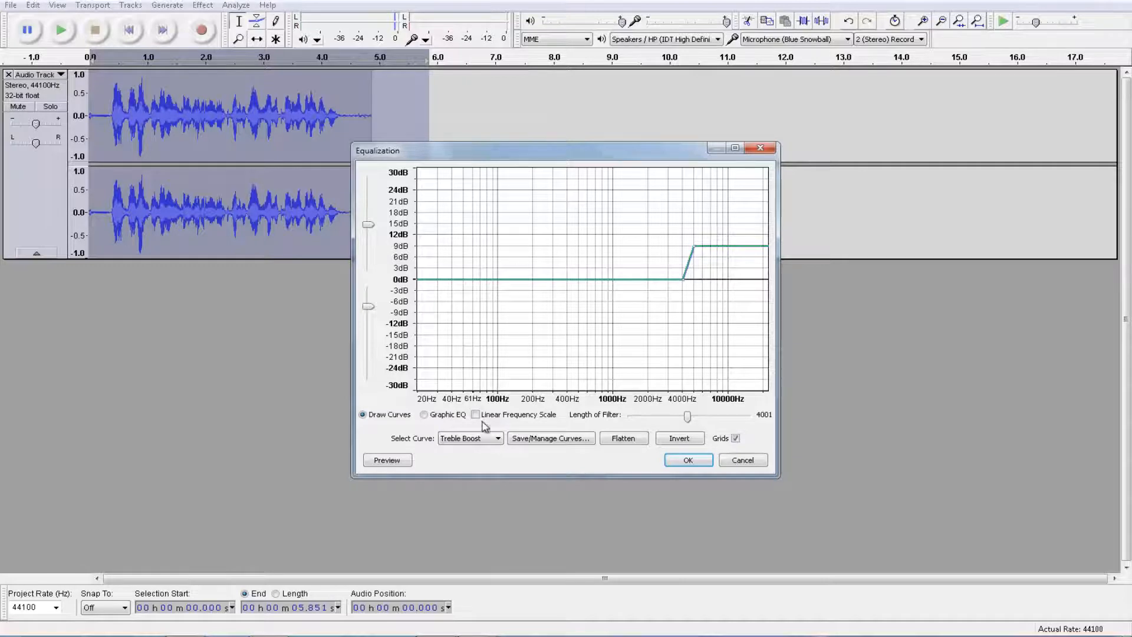
# Apply the Bass Boost equalization curve to the clip.
pyautogui.click(497, 437)
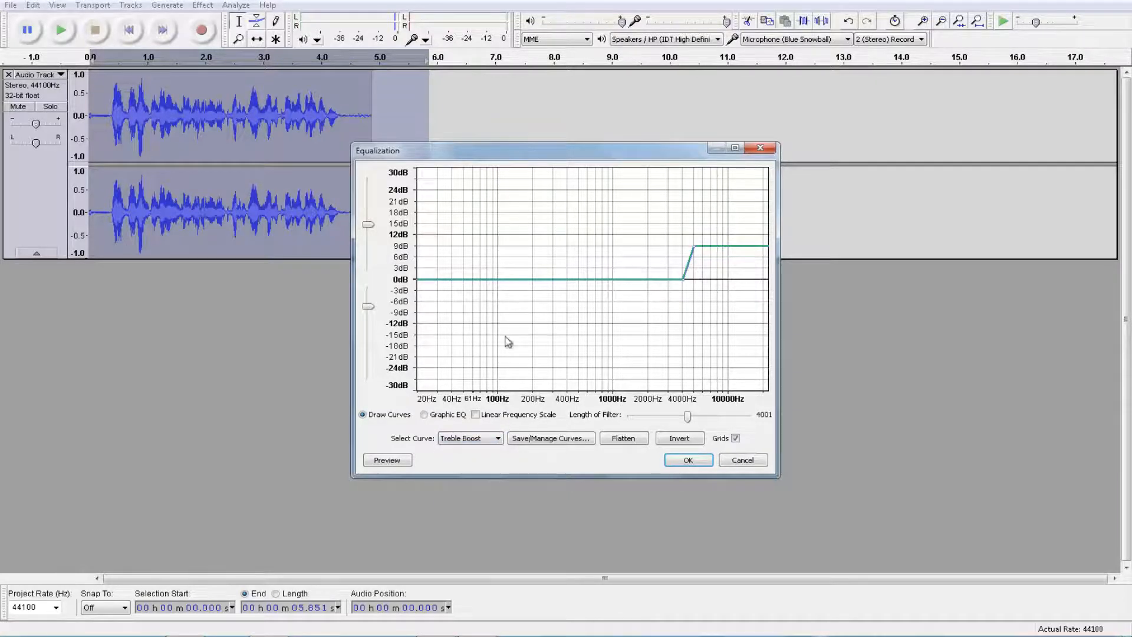
pyautogui.click(498, 439)
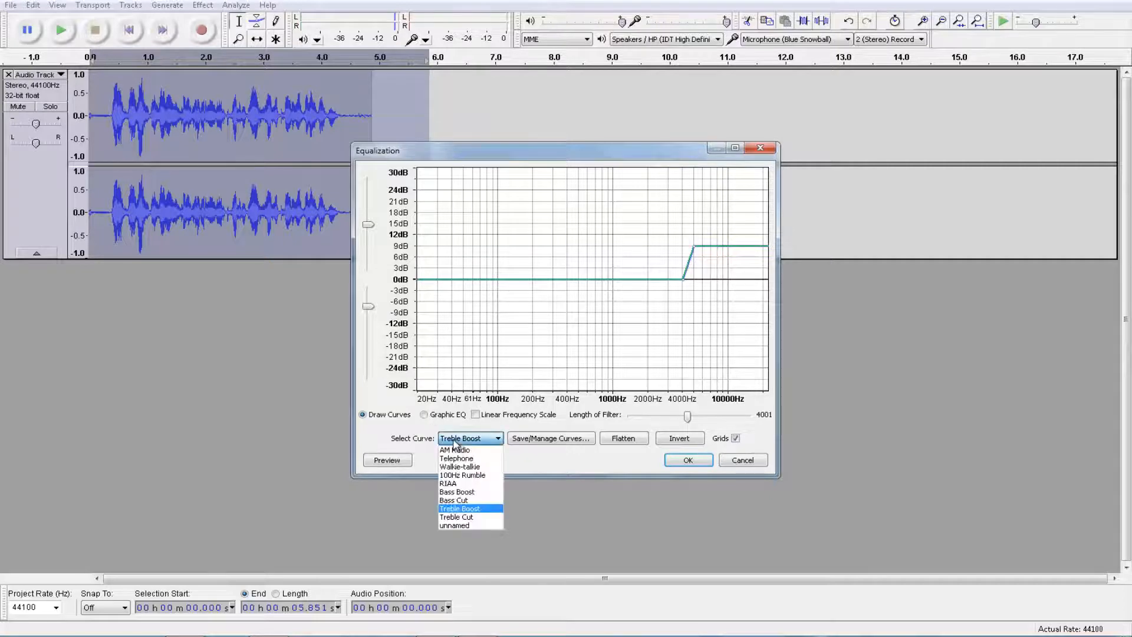
pyautogui.click(456, 492)
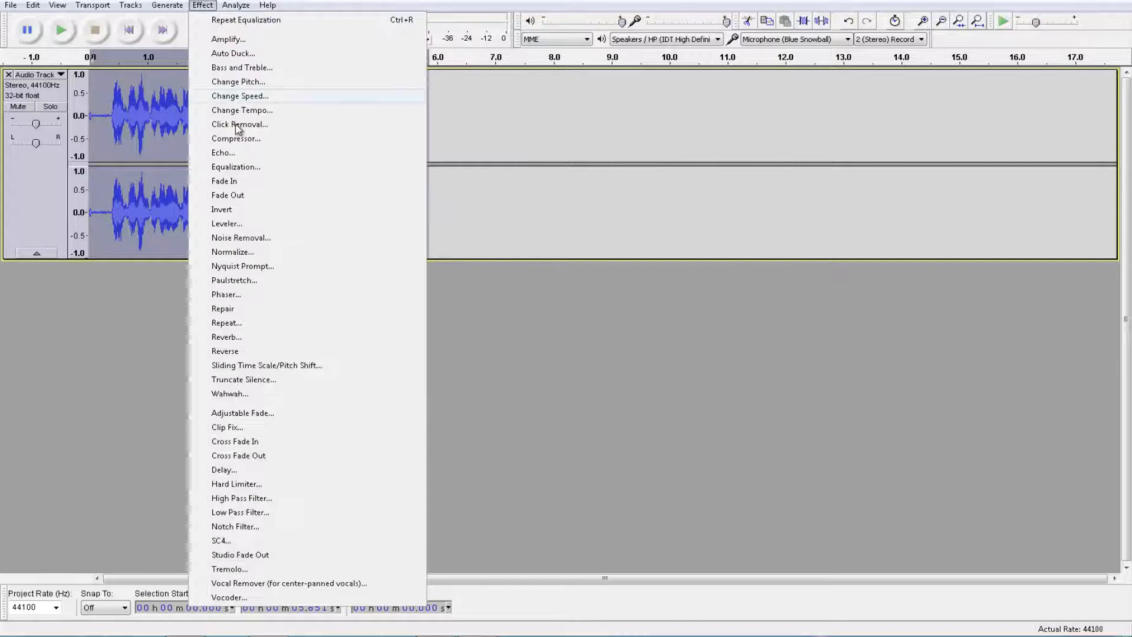
# Apply the Treble Boost equalization curve to the clip.
pyautogui.click(236, 166)
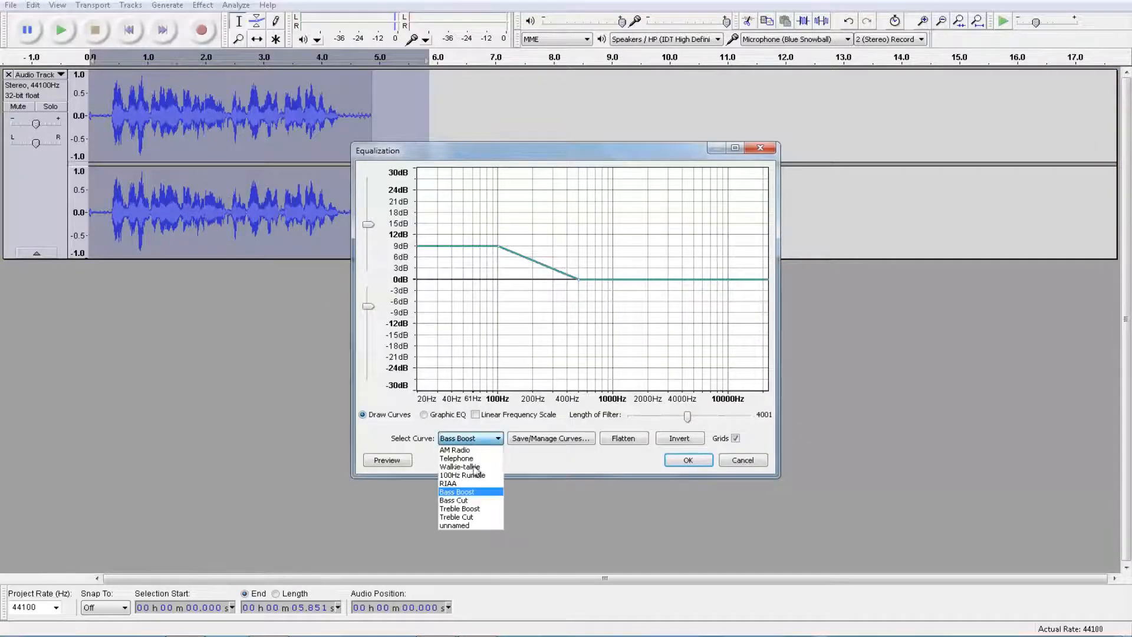
pyautogui.click(458, 508)
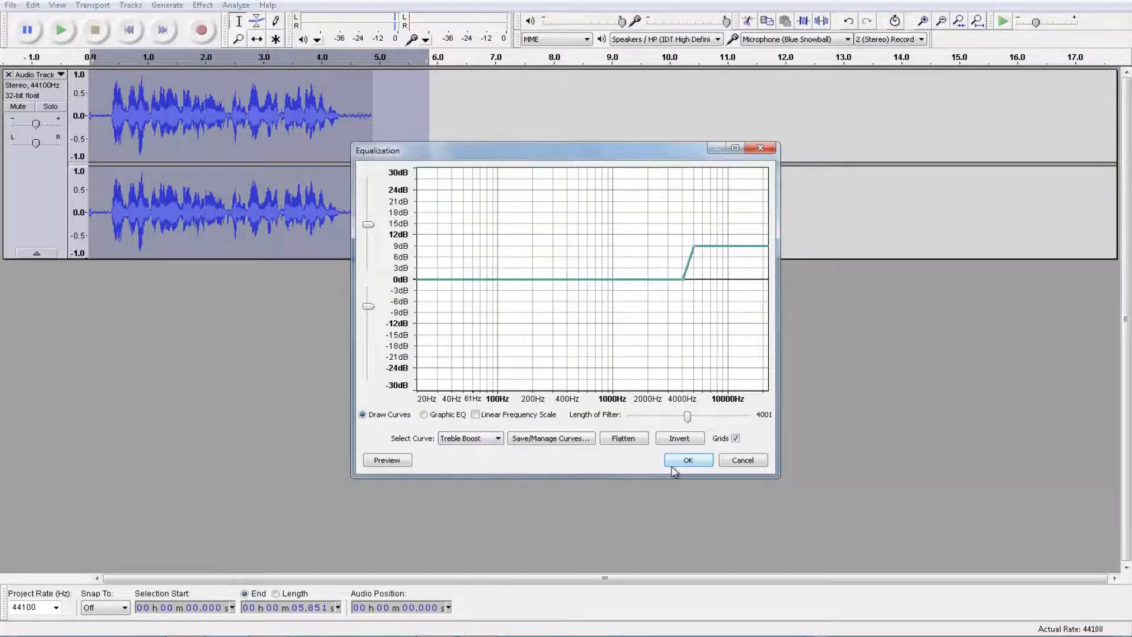
pyautogui.click(686, 460)
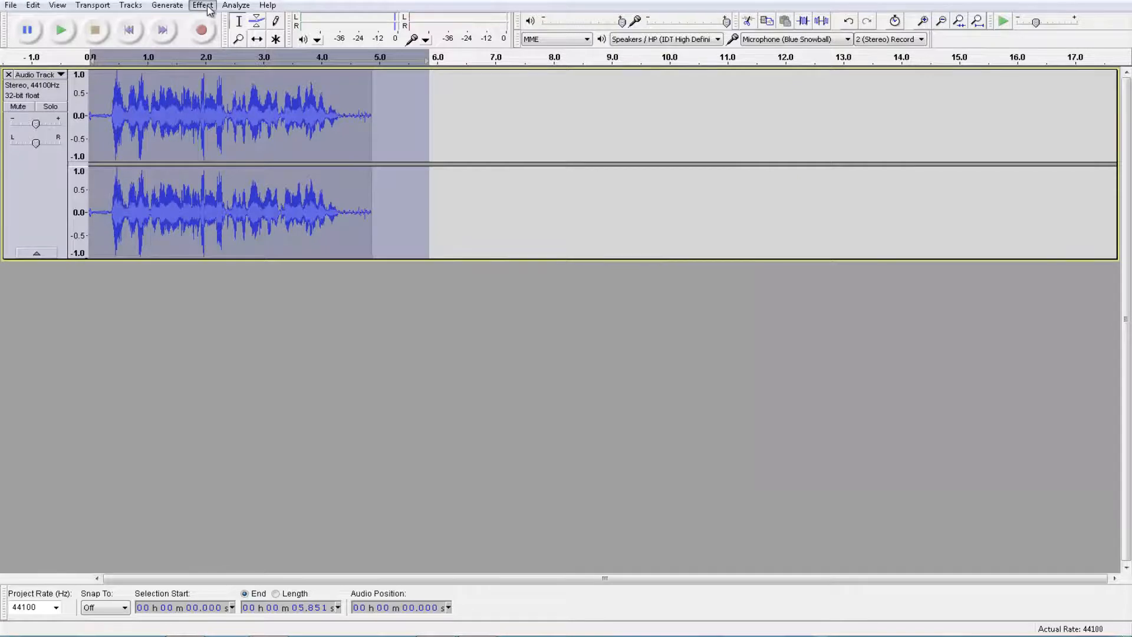
# Normalize the equalized clip to a -1.0 dB maximum amplitude.
pyautogui.click(201, 5)
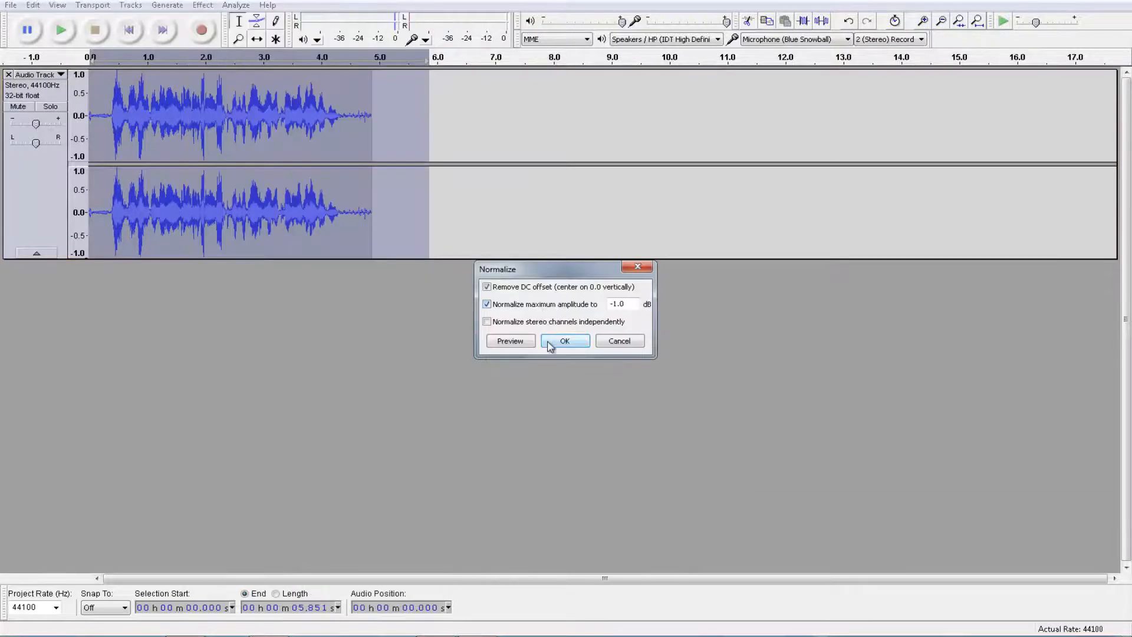
pyautogui.click(565, 340)
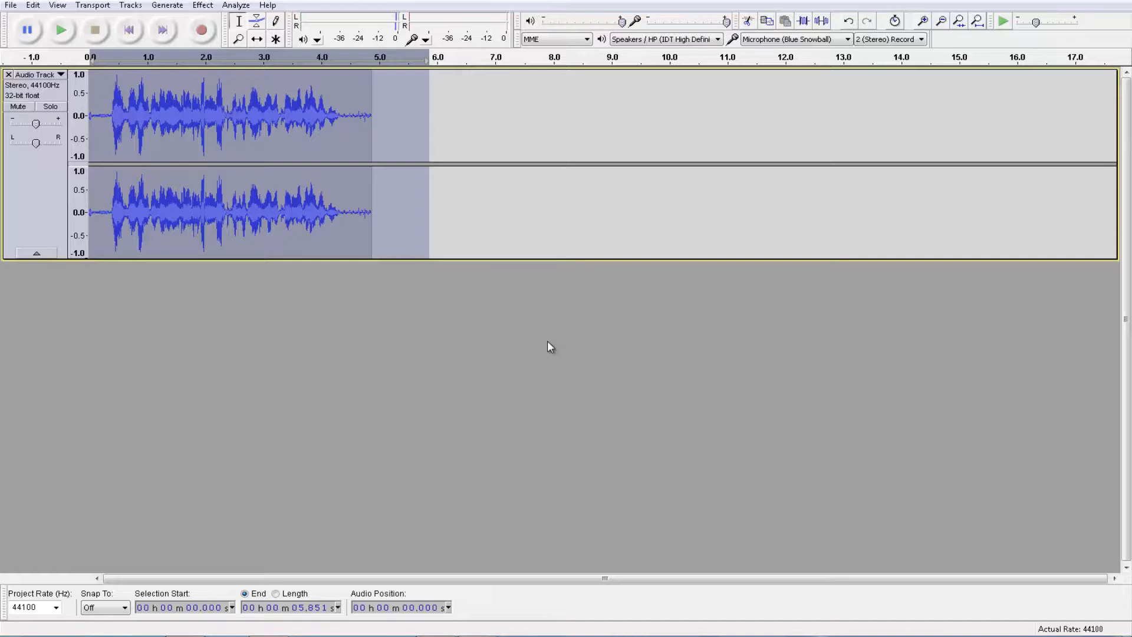
pyautogui.moveTo(483, 334)
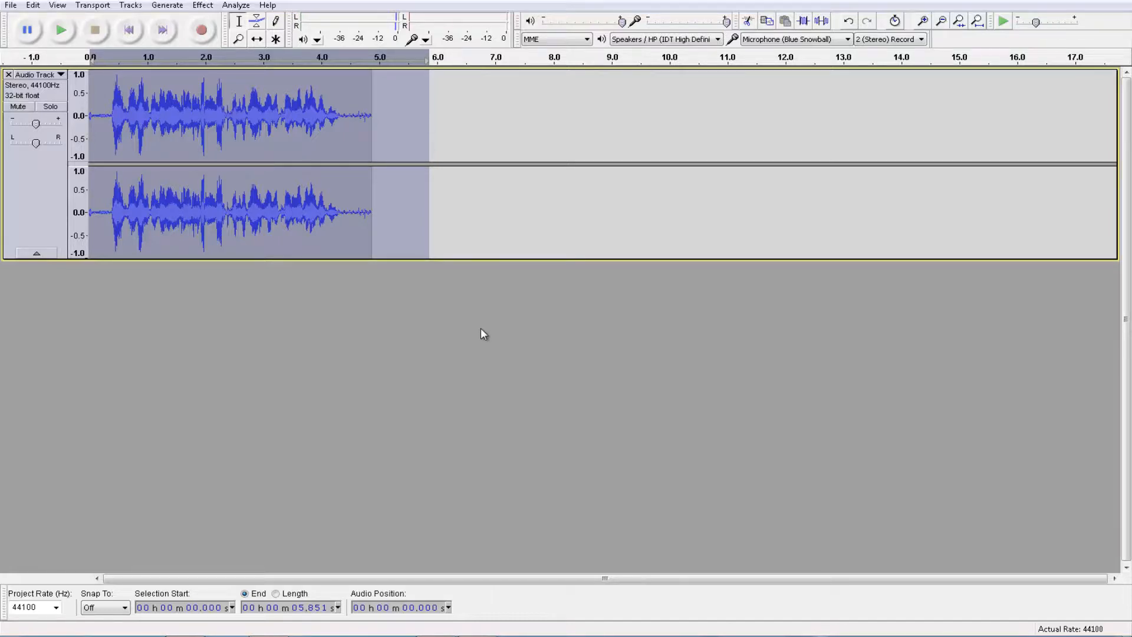